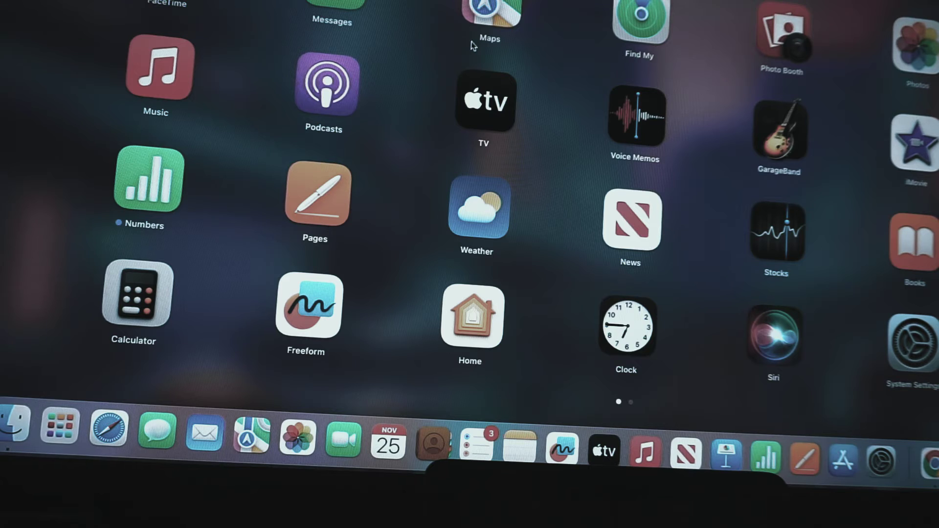
mouse_move(450, 256)
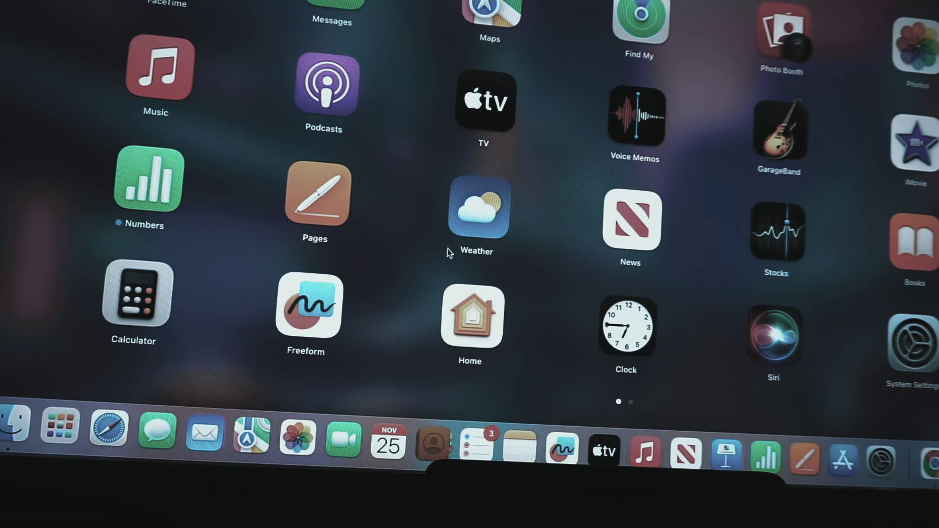